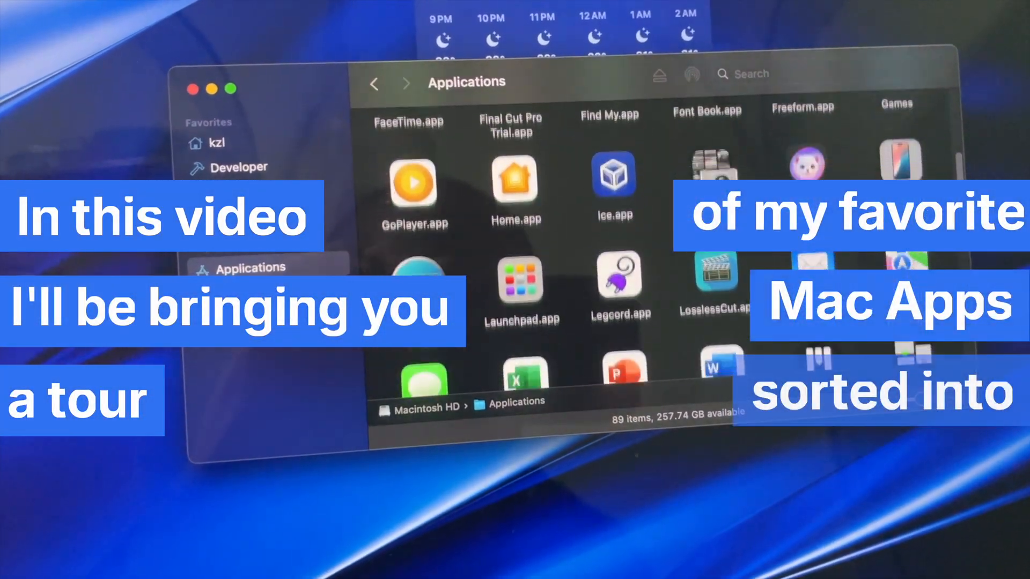
View the BLUE WALLPAPER 8K.JPG entry in Raycast's clipboard history, then land on the Arc website.
{"action": "scroll", "scroll_direction": "down", "scroll_amount": 3}
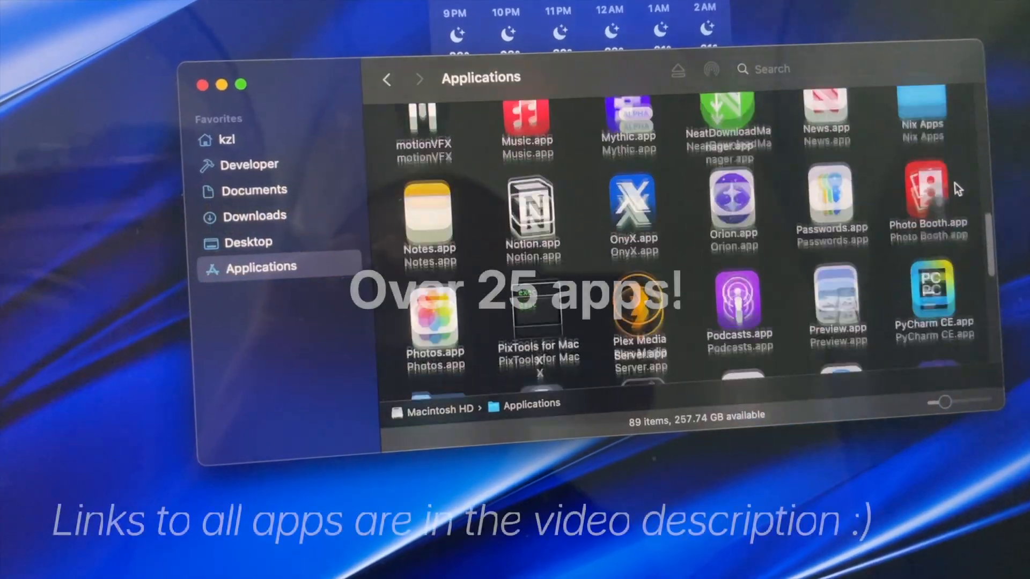
{"action": "scroll", "scroll_direction": "down", "scroll_amount": 3}
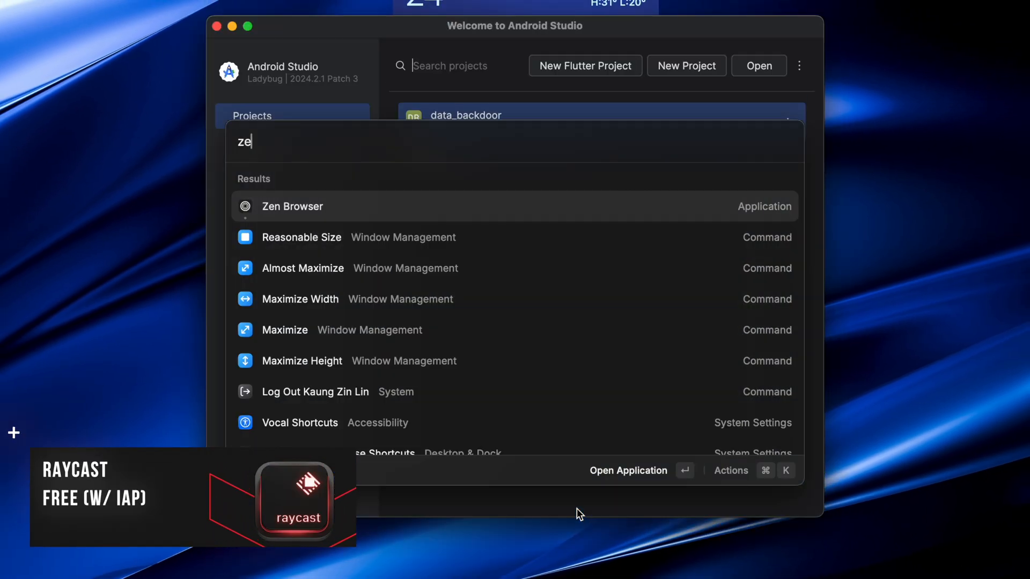
{"action": "key", "text": "escape"}
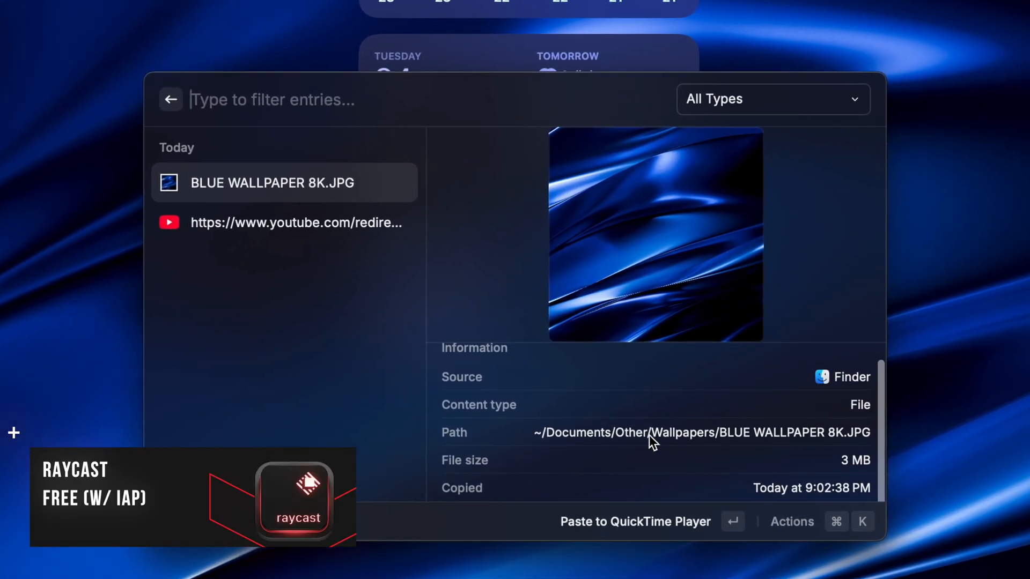
{"action": "mouse_move", "coordinate": [955, 352]}
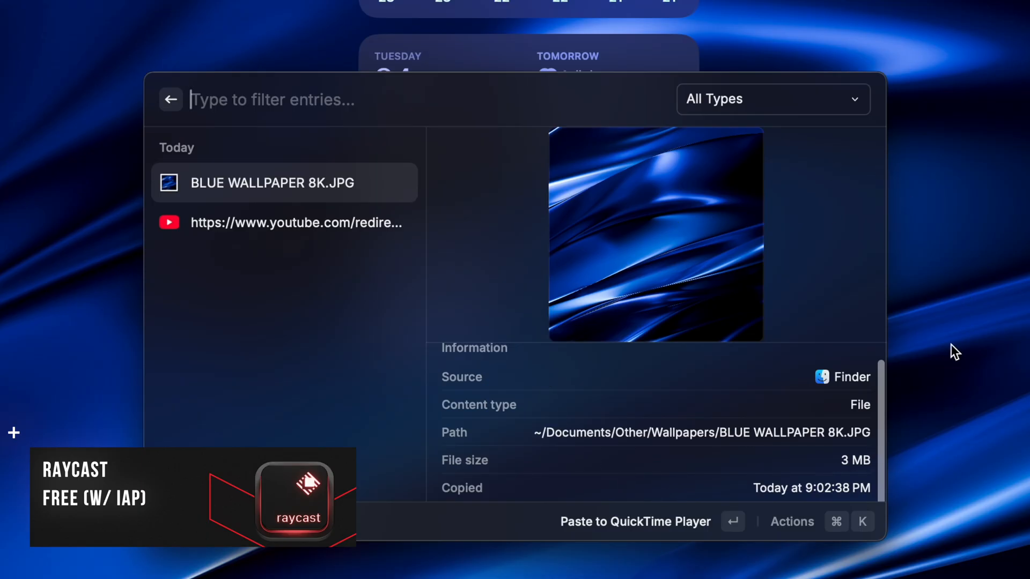
{"action": "mouse_move", "coordinate": [259, 365]}
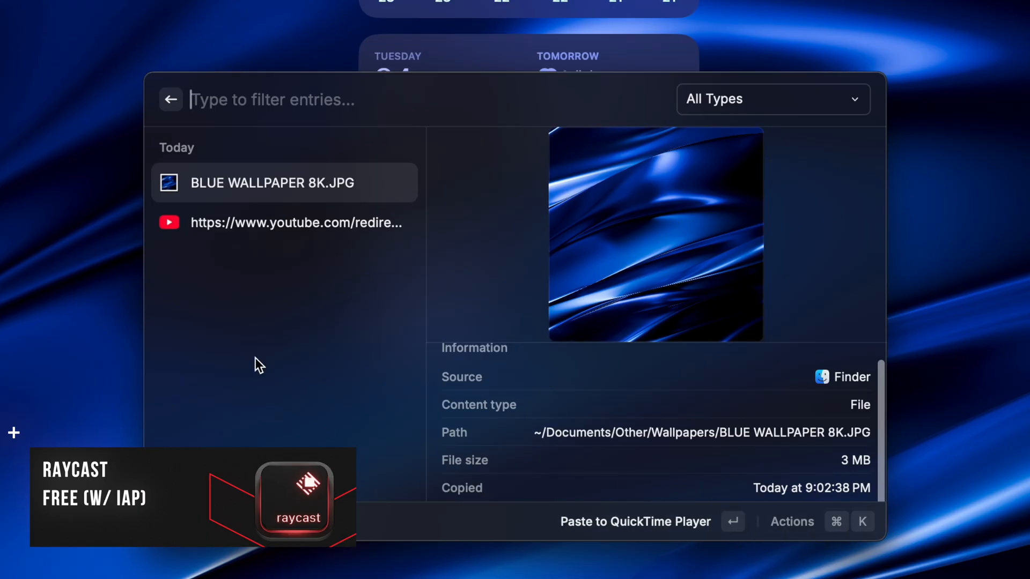
{"action": "left_click", "coordinate": [284, 223]}
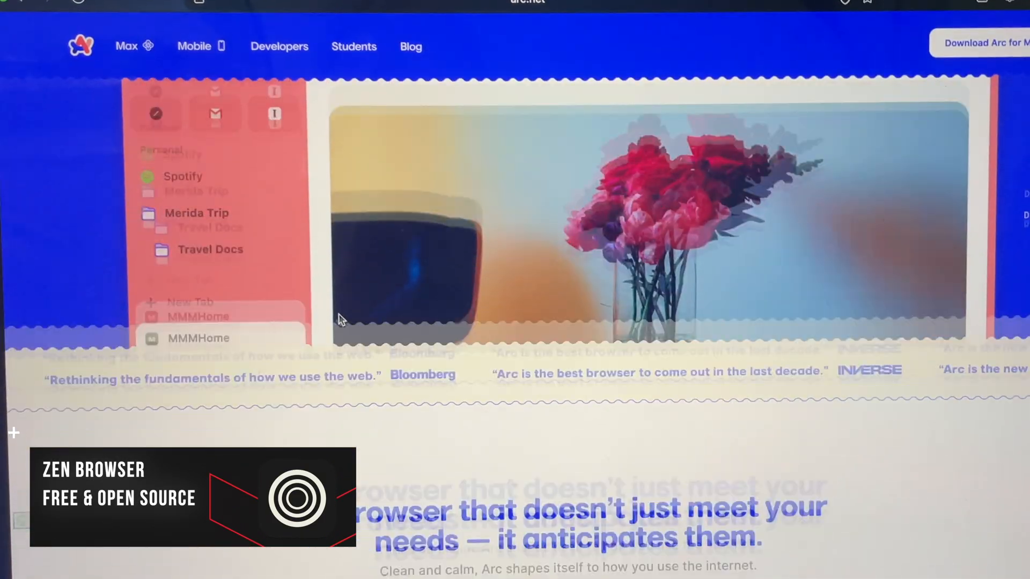
{"action": "scroll", "scroll_direction": "down", "scroll_amount": 3}
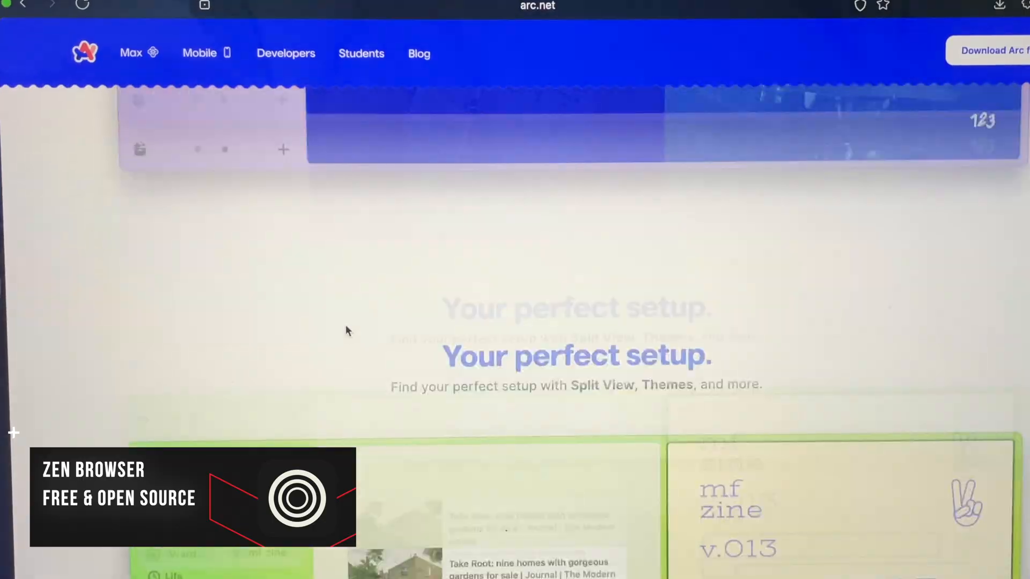
{"action": "scroll", "scroll_direction": "down", "scroll_amount": 3}
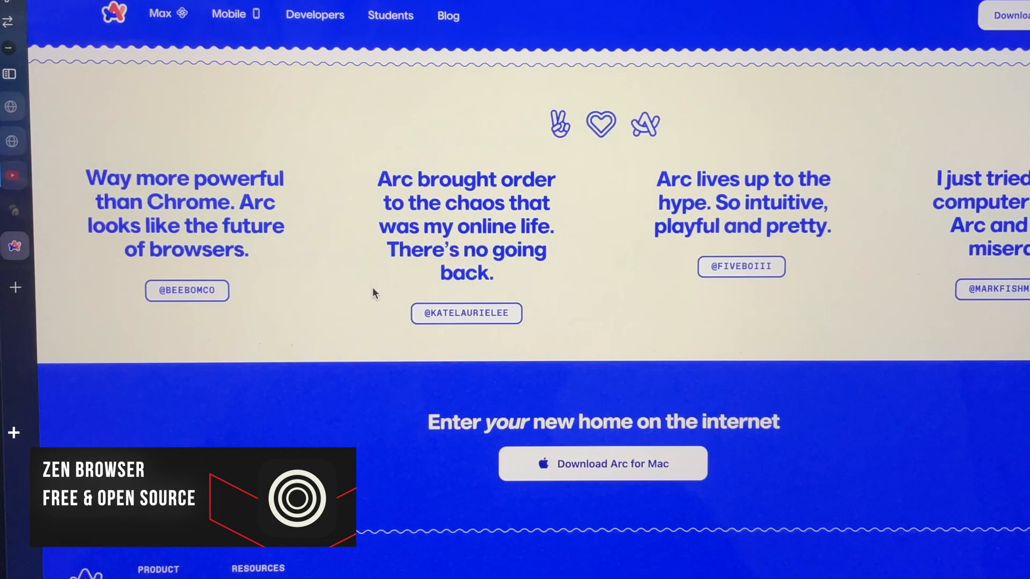
{"action": "scroll", "scroll_direction": "down", "scroll_amount": 3}
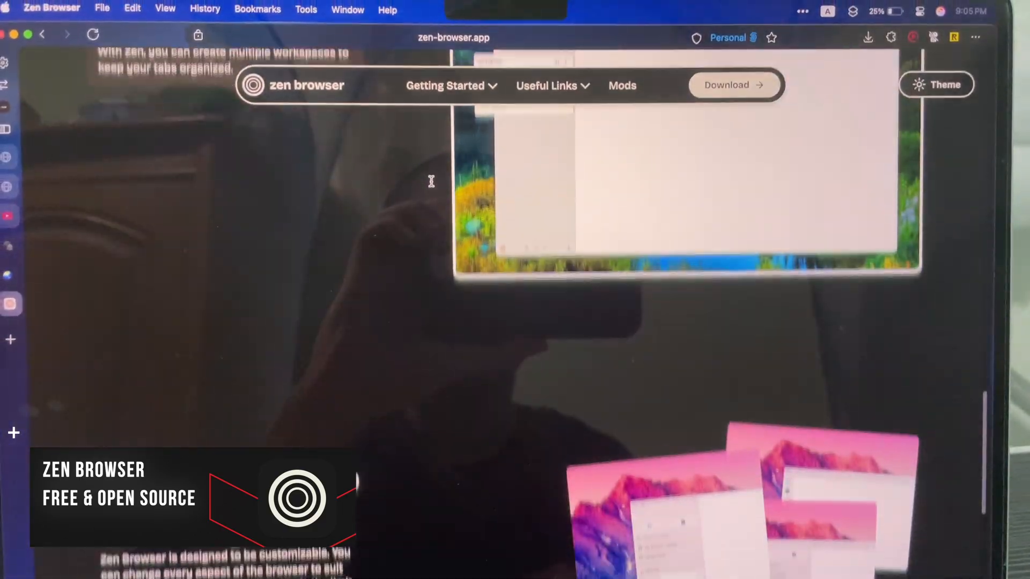
{"action": "scroll", "scroll_direction": "down", "scroll_amount": 3}
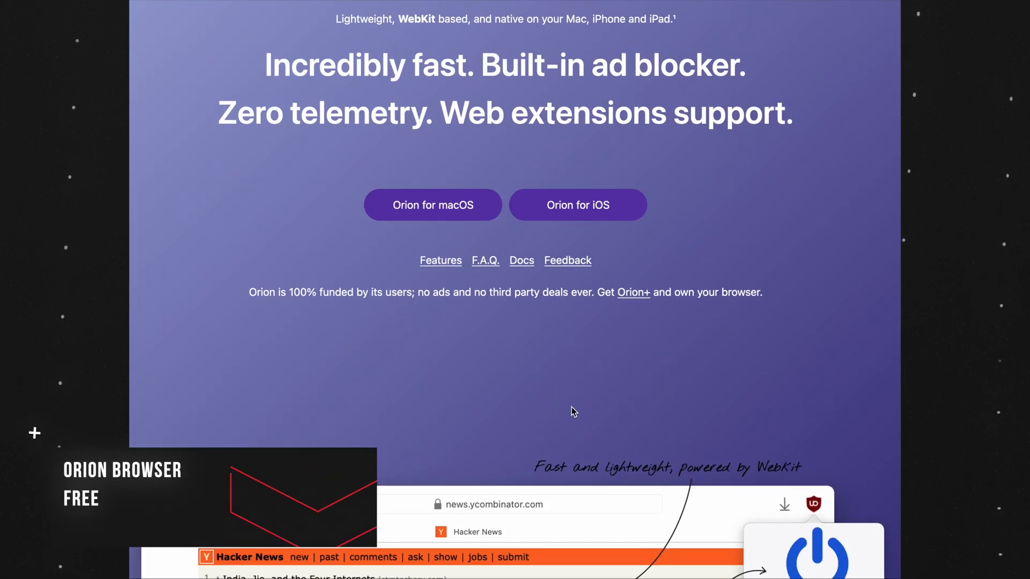
{"action": "scroll", "scroll_direction": "down", "scroll_amount": 3}
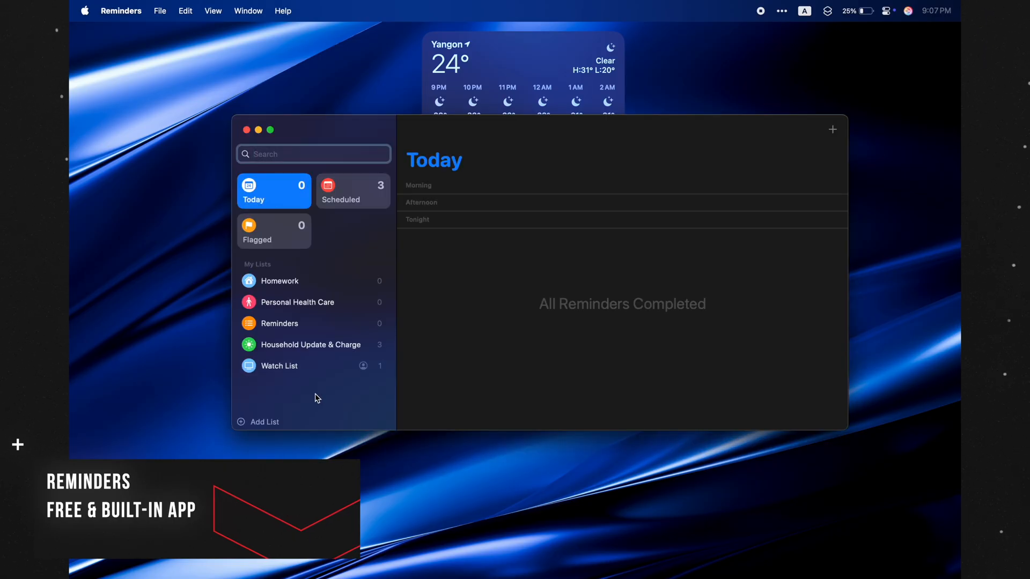
Show the Flagged smart list in Reminders with its 77 completed items.
{"action": "left_click", "coordinate": [273, 231]}
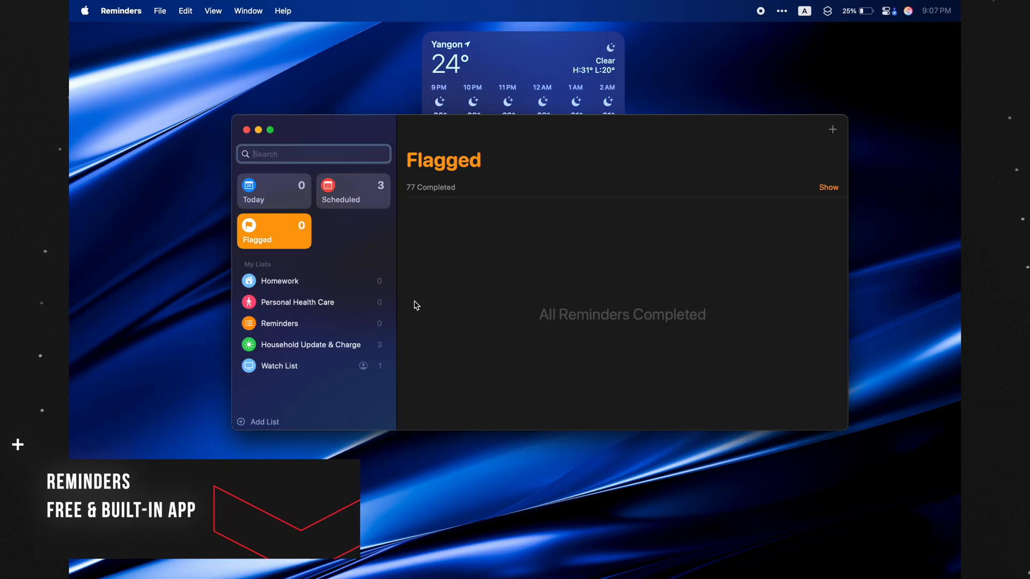
{"action": "left_click", "coordinate": [279, 323]}
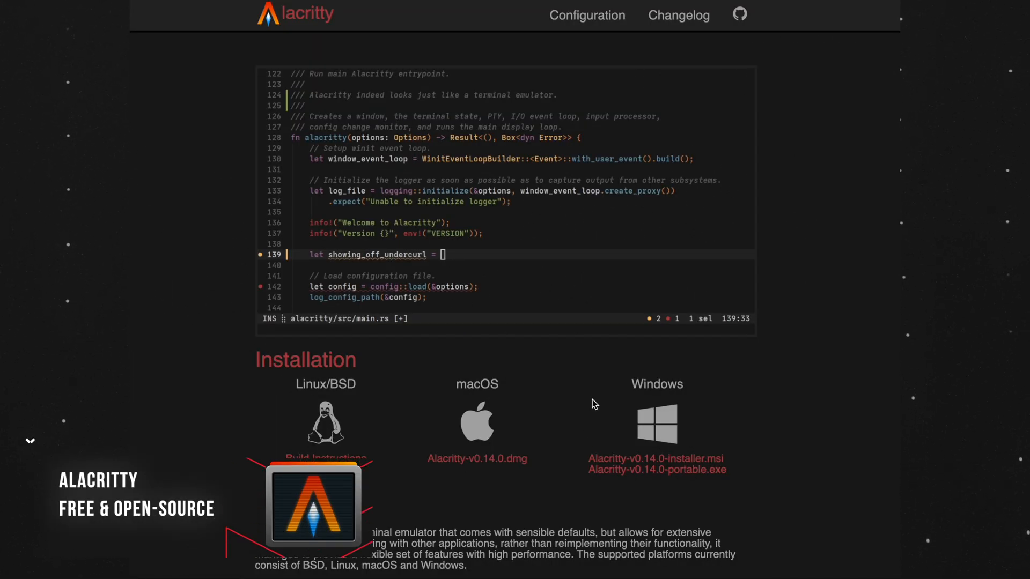
{"action": "scroll", "scroll_direction": "down", "scroll_amount": 3}
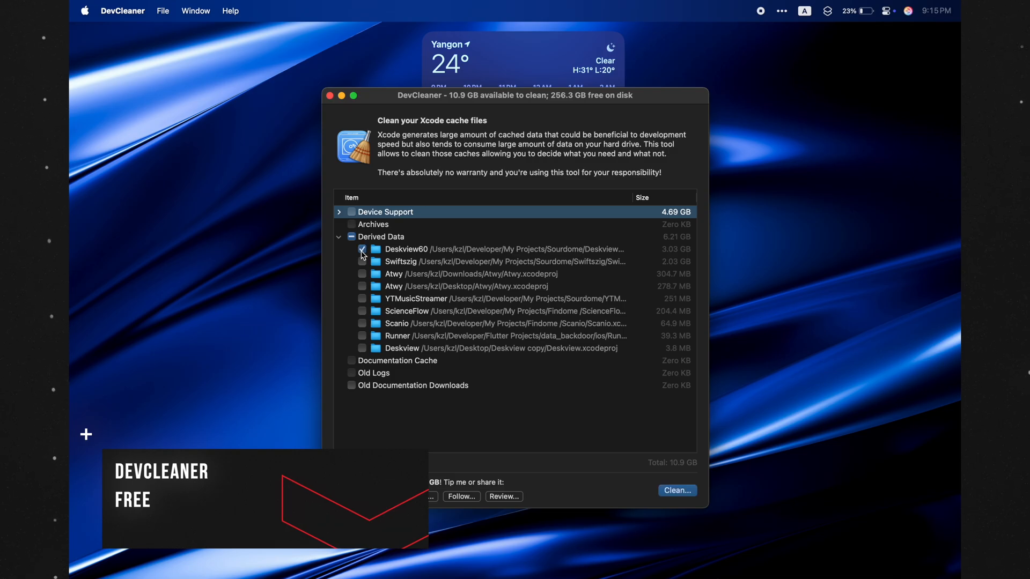
Mark the Derived Data projects except ScienceFlow and confirm cleaning the Xcode cache files.
{"action": "left_click", "coordinate": [361, 286]}
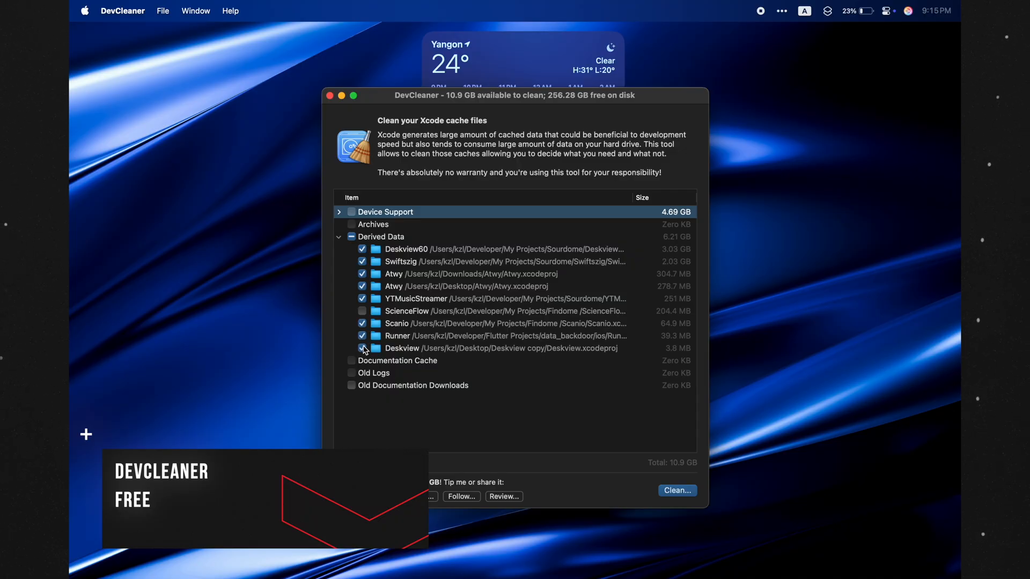
{"action": "left_click", "coordinate": [677, 490]}
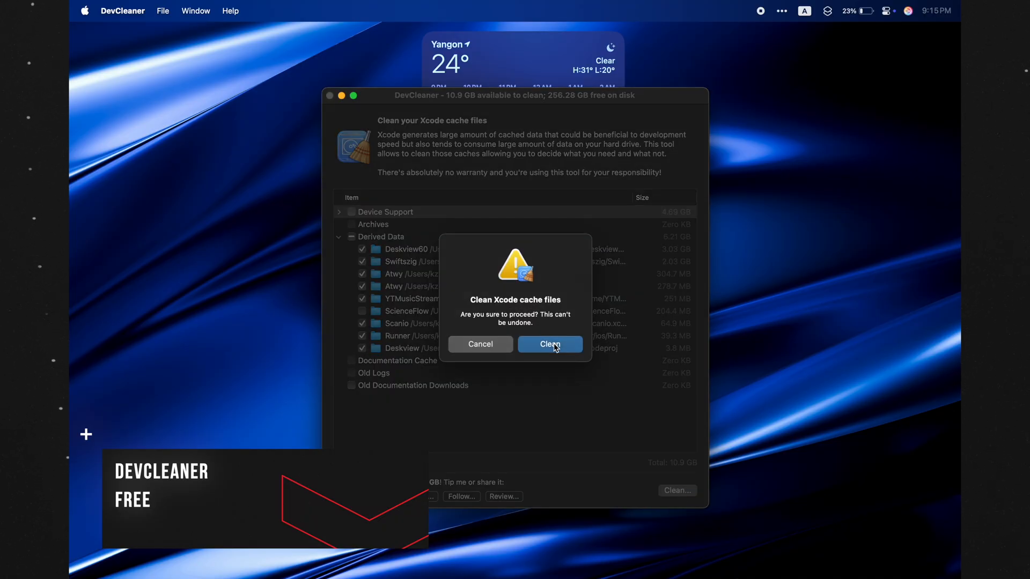
{"action": "left_click", "coordinate": [550, 345]}
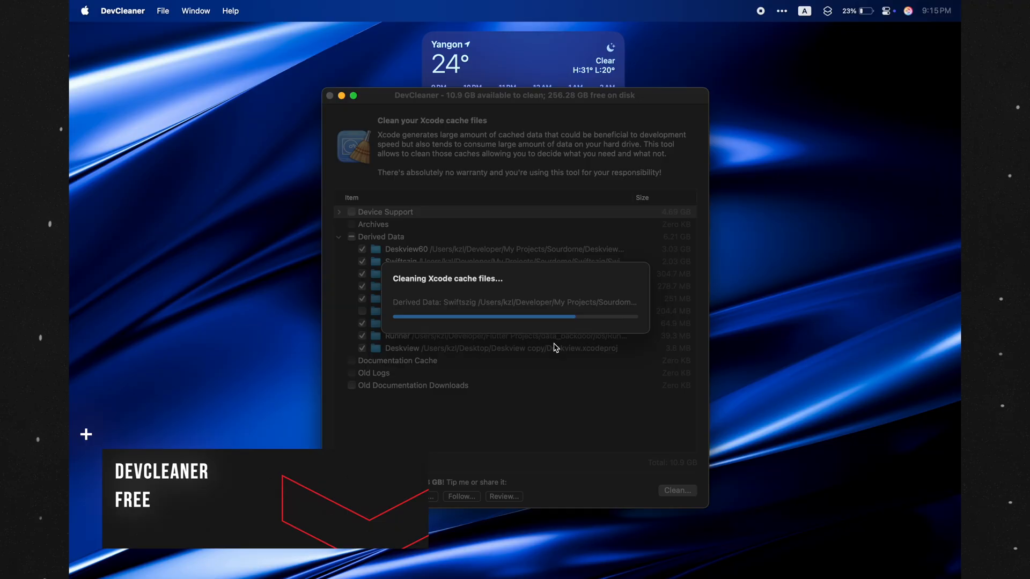
{"action": "mouse_move", "coordinate": [603, 265]}
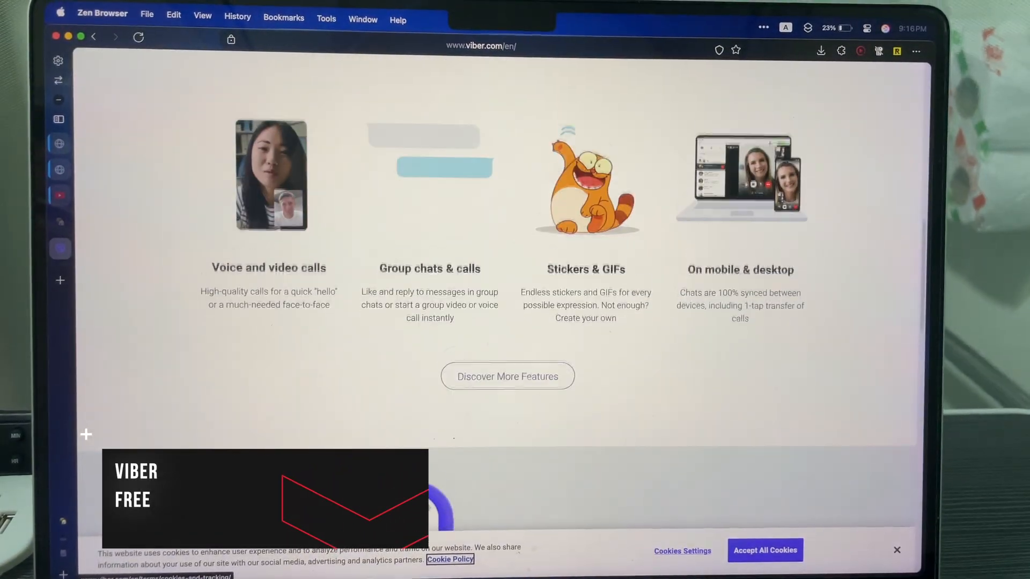
{"action": "scroll", "scroll_direction": "down", "scroll_amount": 3}
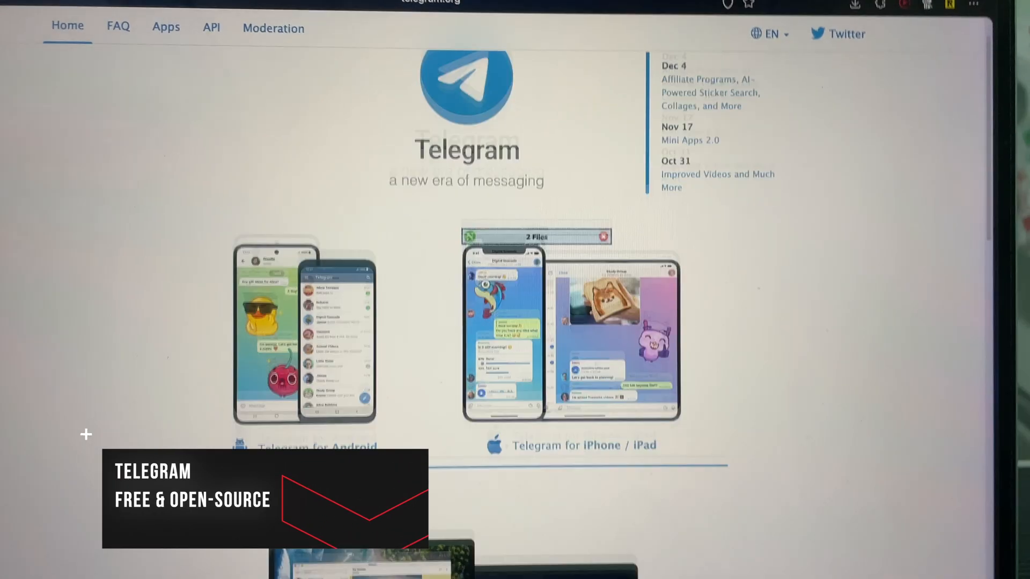
Scroll telegram.org down past the news to the 'Why Telegram?' feature highlights.
{"action": "scroll", "scroll_direction": "down", "scroll_amount": 3}
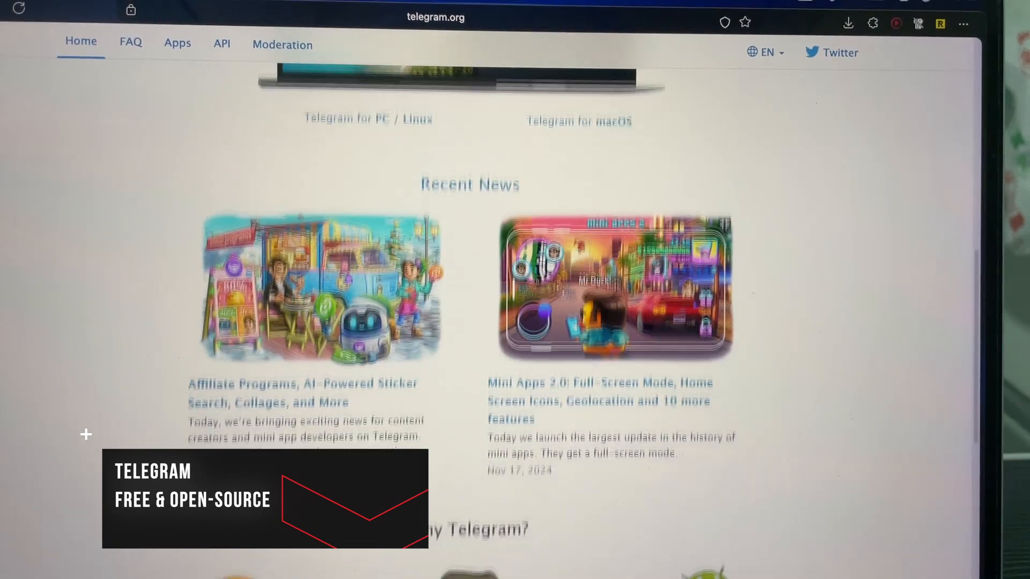
{"action": "scroll", "scroll_direction": "down", "scroll_amount": 3}
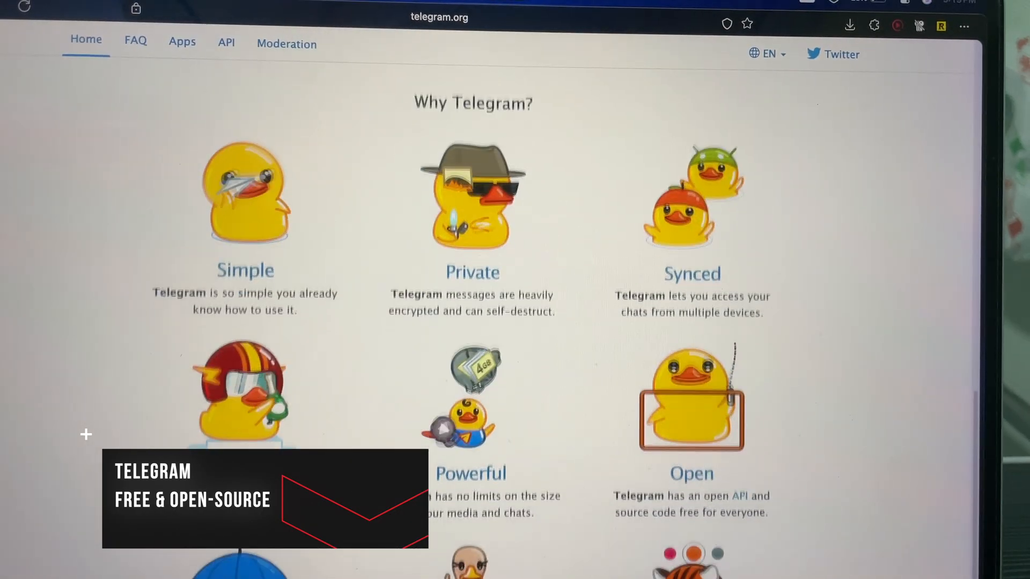
{"action": "scroll", "scroll_direction": "down", "scroll_amount": 3}
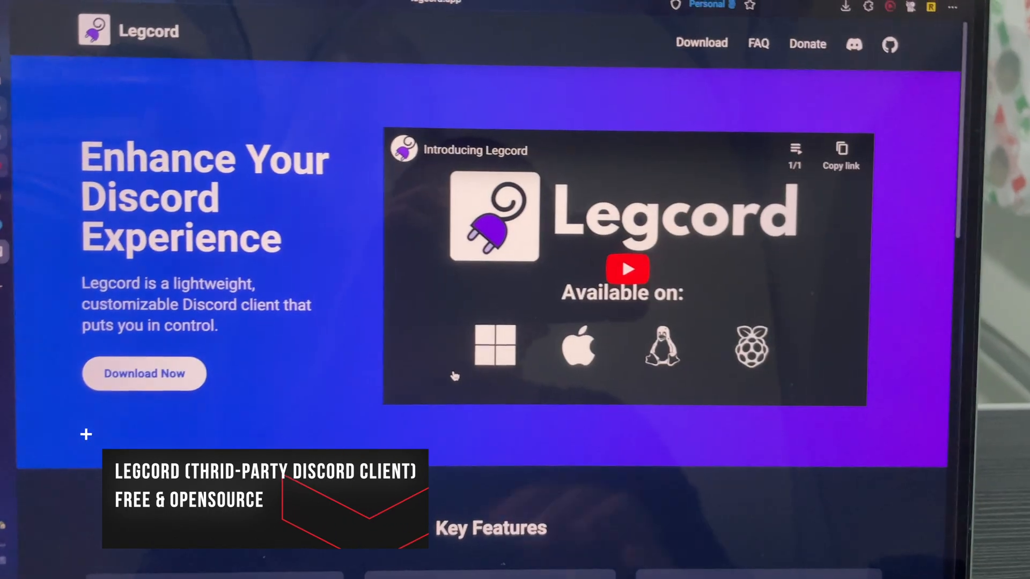
Scroll legcord.app past Key Features to the 'Legcord is great for...' section.
{"action": "scroll", "scroll_direction": "down", "scroll_amount": 3}
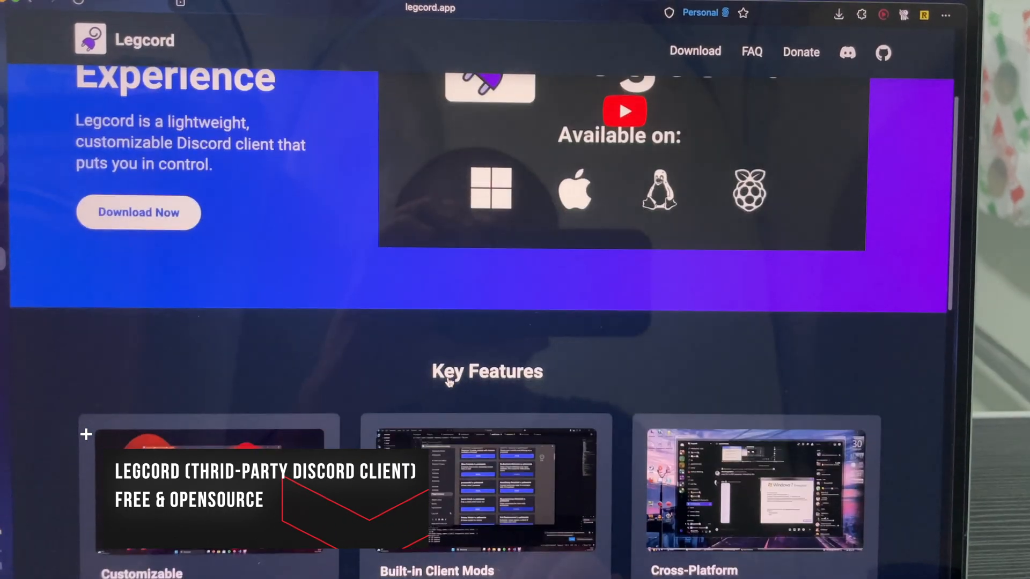
{"action": "scroll", "scroll_direction": "down", "scroll_amount": 3}
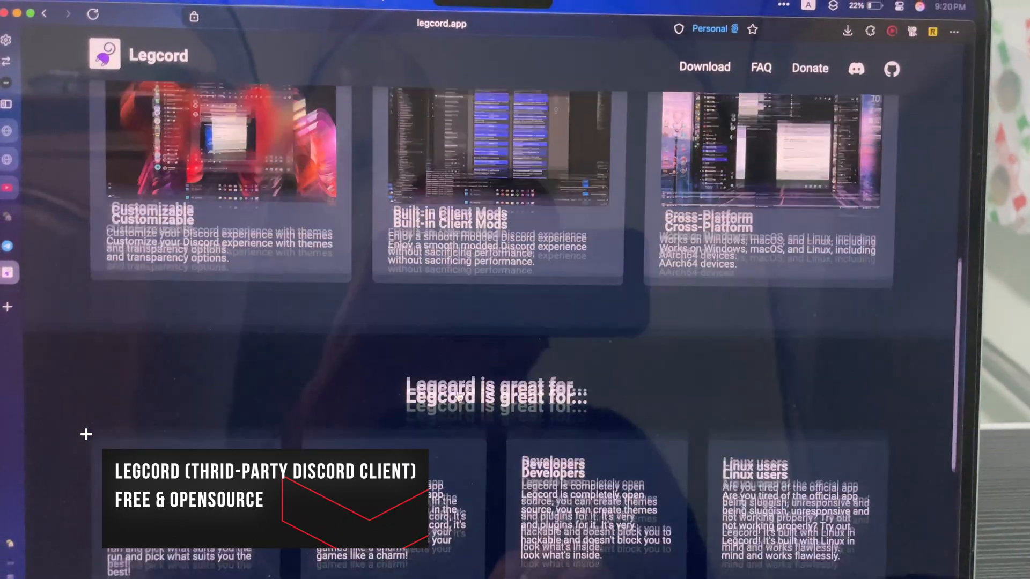
{"action": "scroll", "scroll_direction": "down", "scroll_amount": 3}
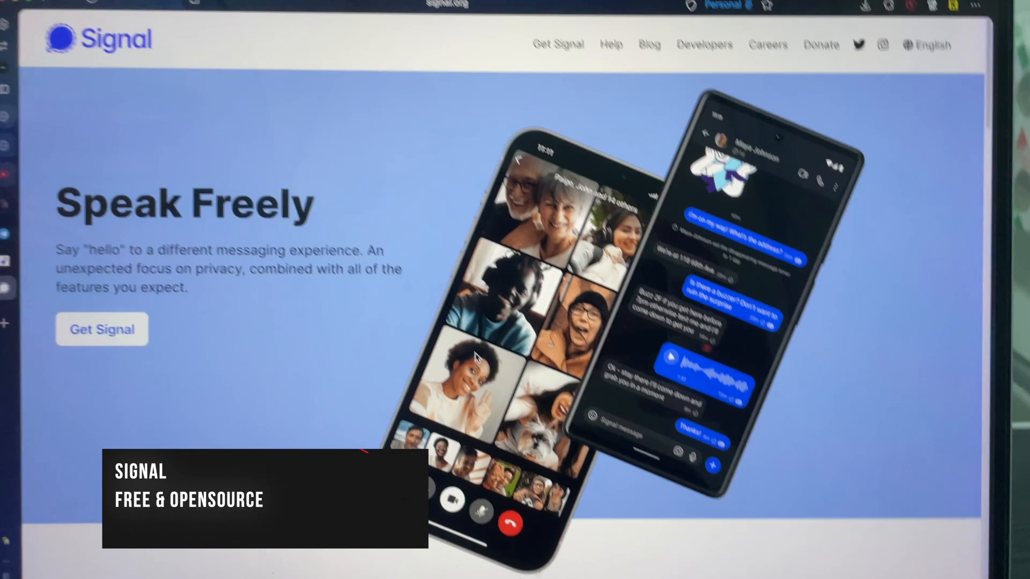
Scroll signal.org down to the Say Anything and Get Together with Groups feature cards.
{"action": "scroll", "scroll_direction": "down", "scroll_amount": 3}
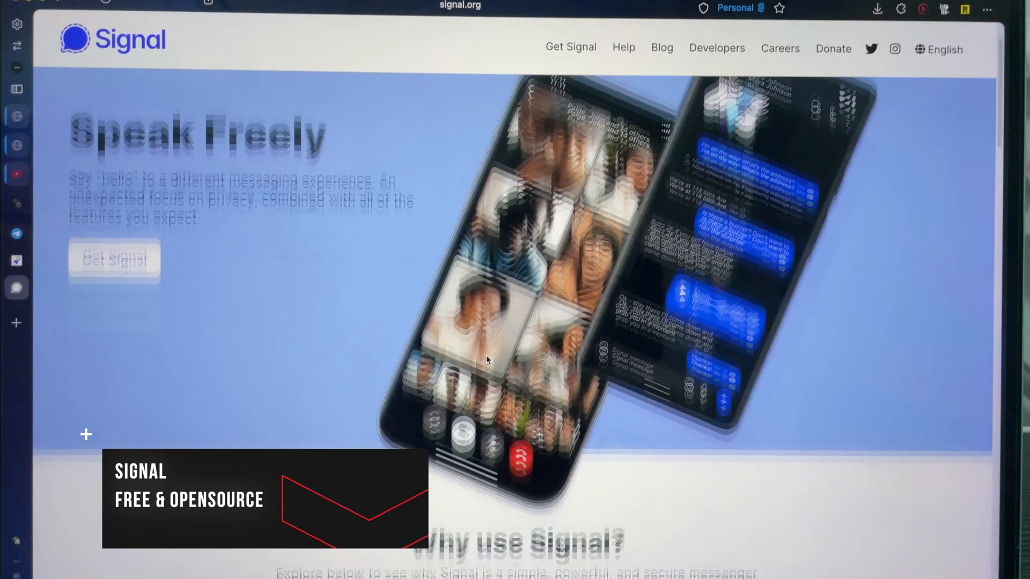
{"action": "scroll", "scroll_direction": "down", "scroll_amount": 3}
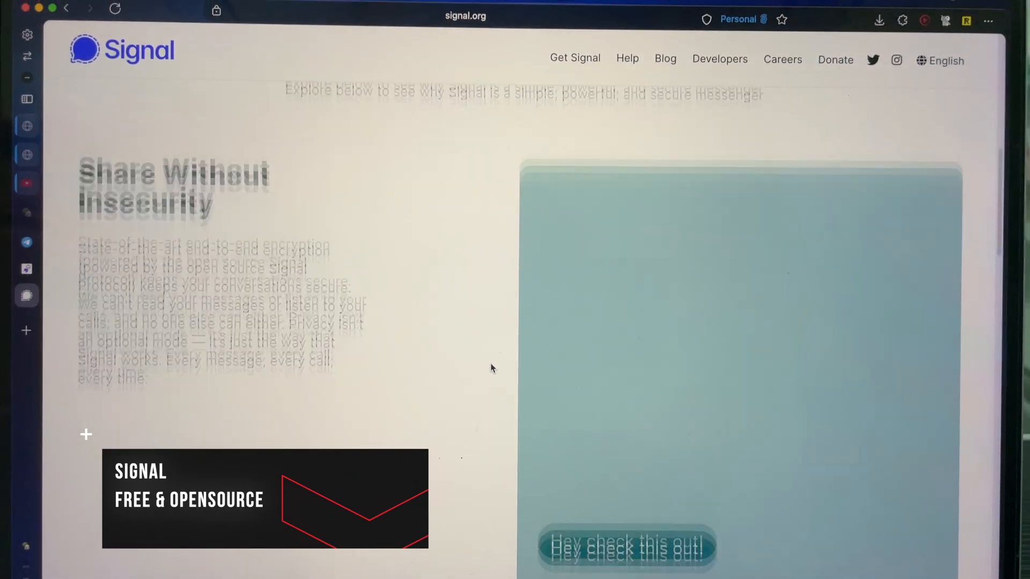
{"action": "scroll", "scroll_direction": "down", "scroll_amount": 3}
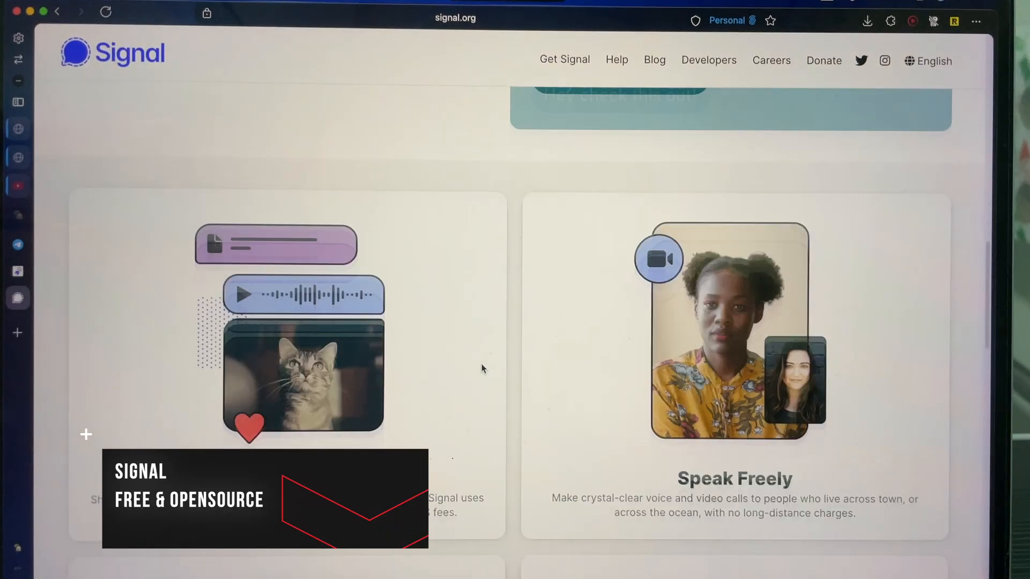
{"action": "scroll", "scroll_direction": "down", "scroll_amount": 3}
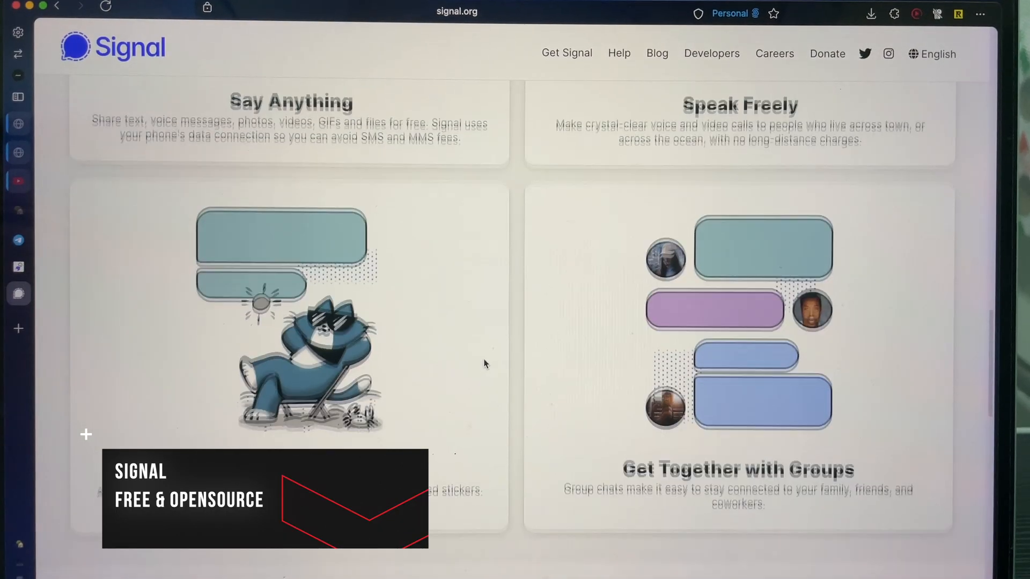
{"action": "scroll", "scroll_direction": "down", "scroll_amount": 3}
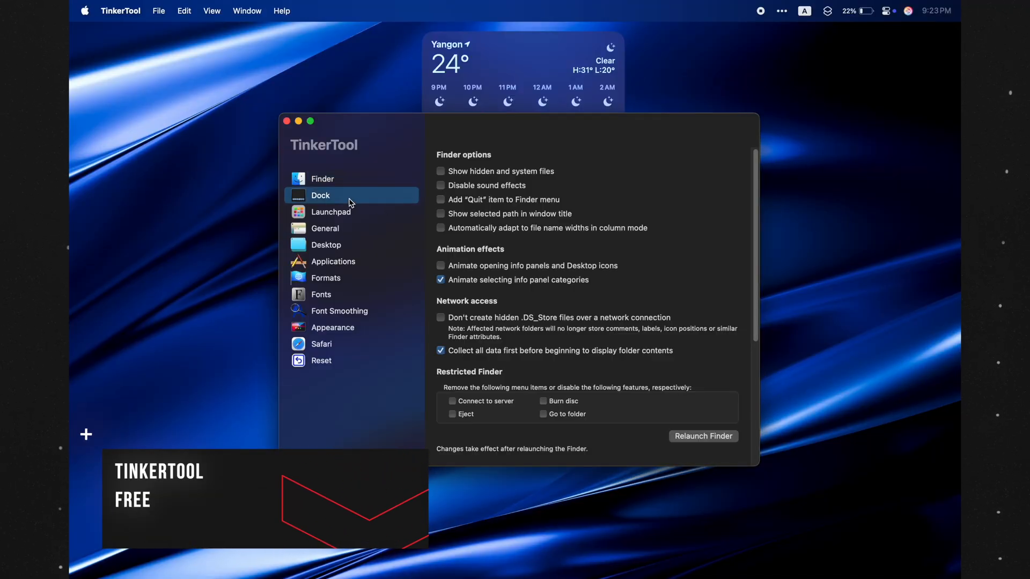
Browse TinkerTool's Dock and Desktop pages, ending on Font Smoothing.
{"action": "left_click", "coordinate": [326, 245]}
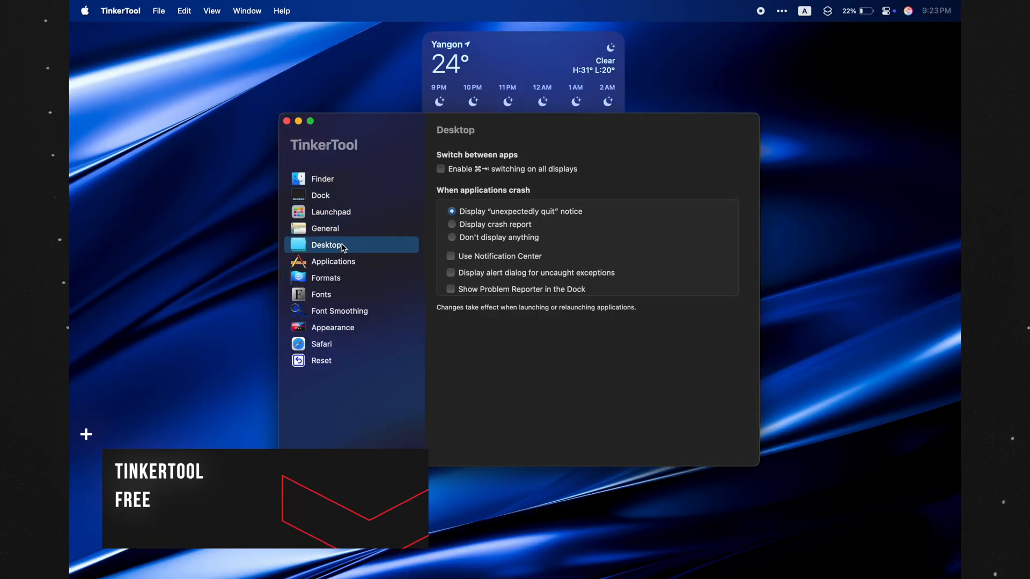
{"action": "left_click", "coordinate": [340, 311]}
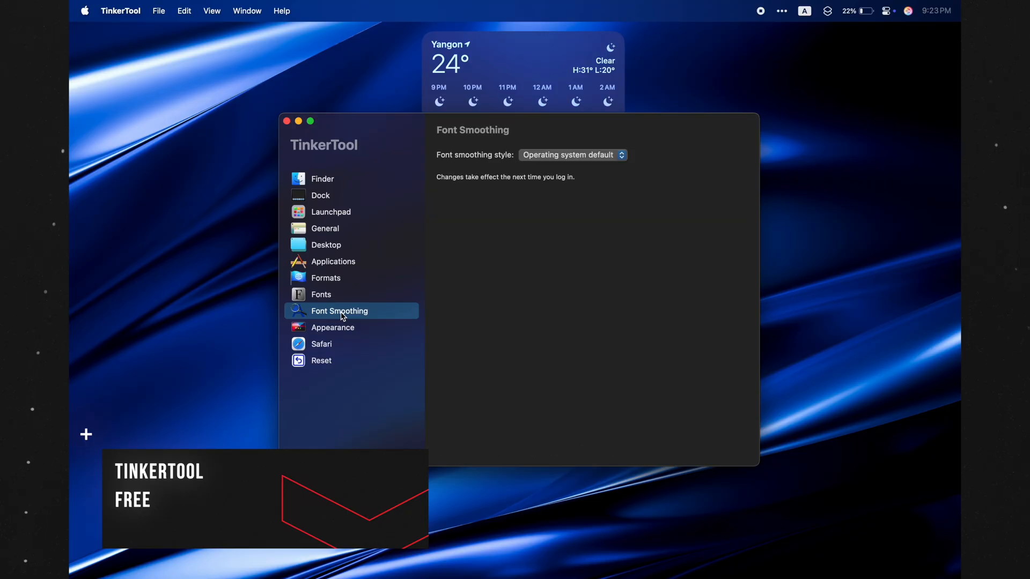
{"action": "left_click", "coordinate": [320, 360]}
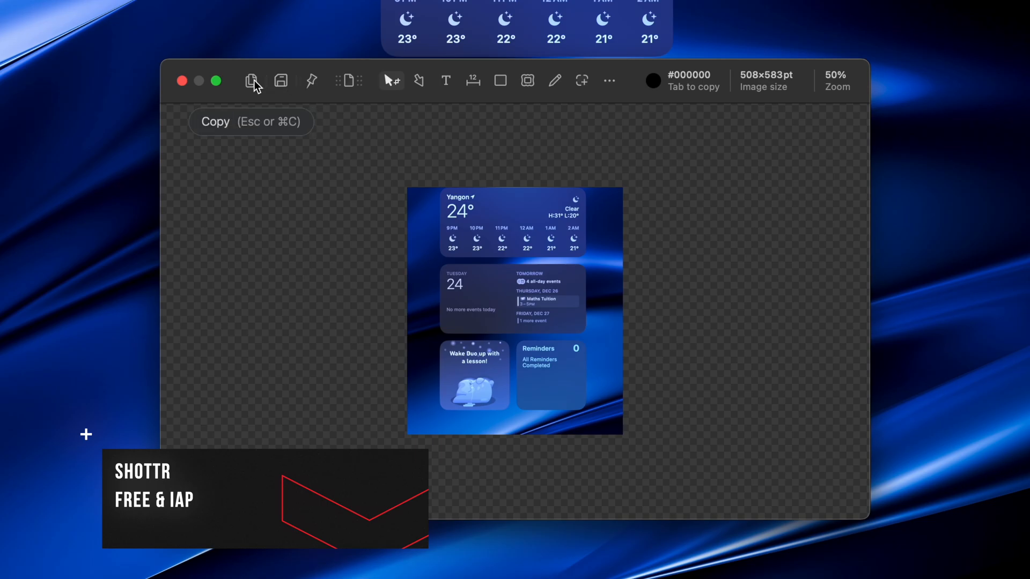
Outline the weather widget in the Shottr screenshot with a rectangle.
{"action": "left_click", "coordinate": [499, 80]}
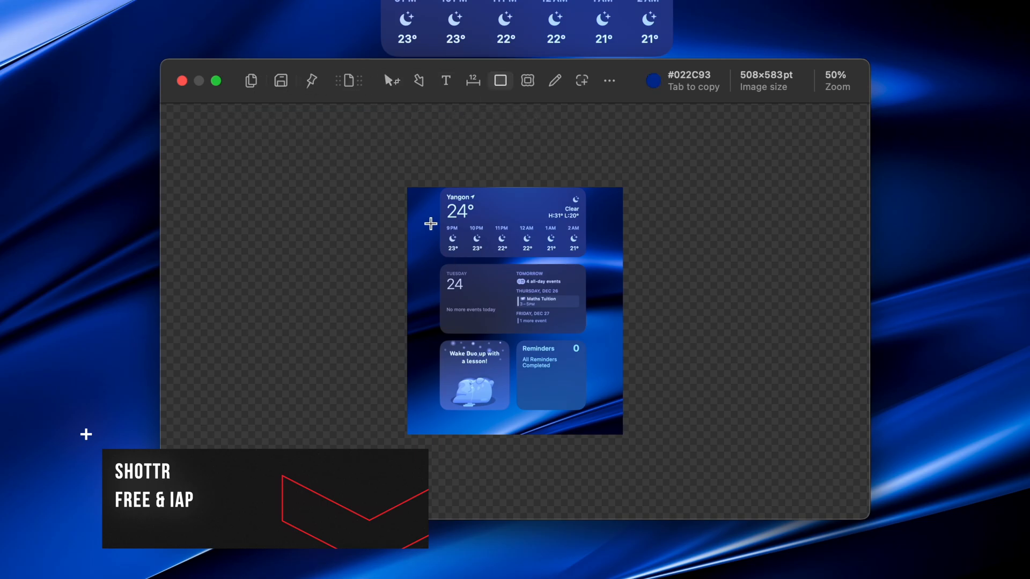
{"action": "left_click_drag", "start_coordinate": [432, 230], "coordinate": [508, 268]}
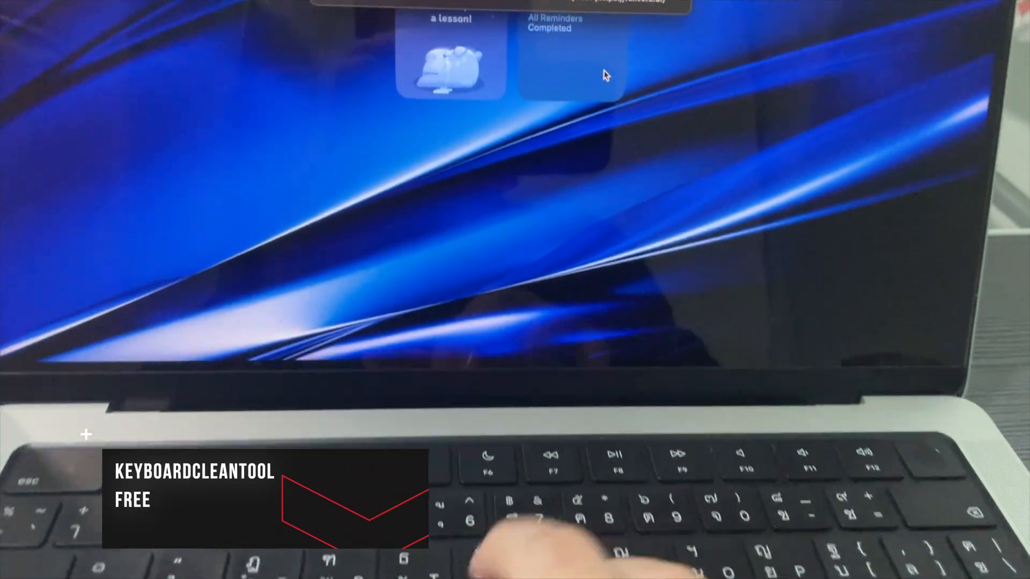
{"action": "right_click", "coordinate": [427, 389]}
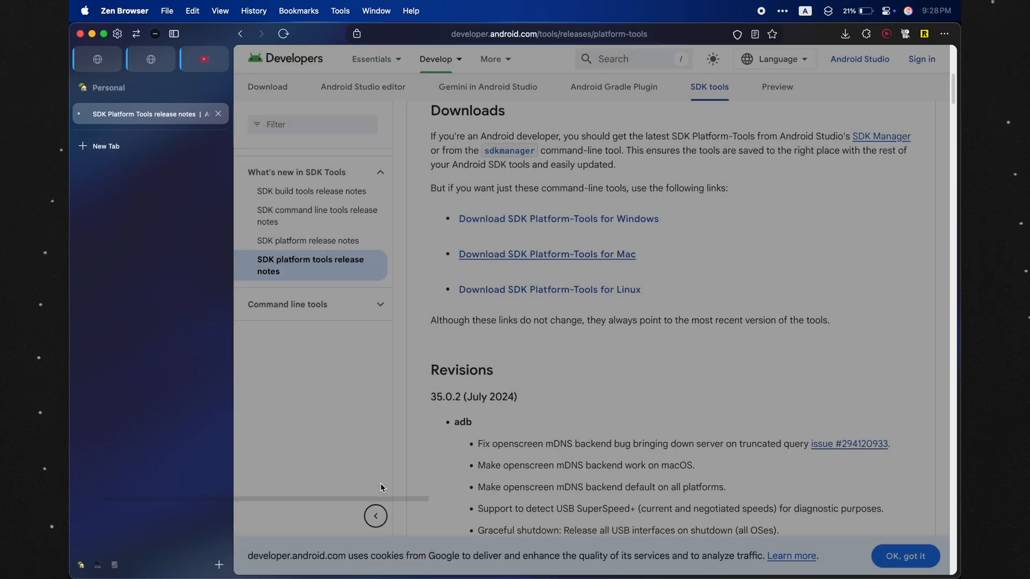
View the Downloads section of the Android SDK platform tools release notes.
{"action": "left_click", "coordinate": [546, 254]}
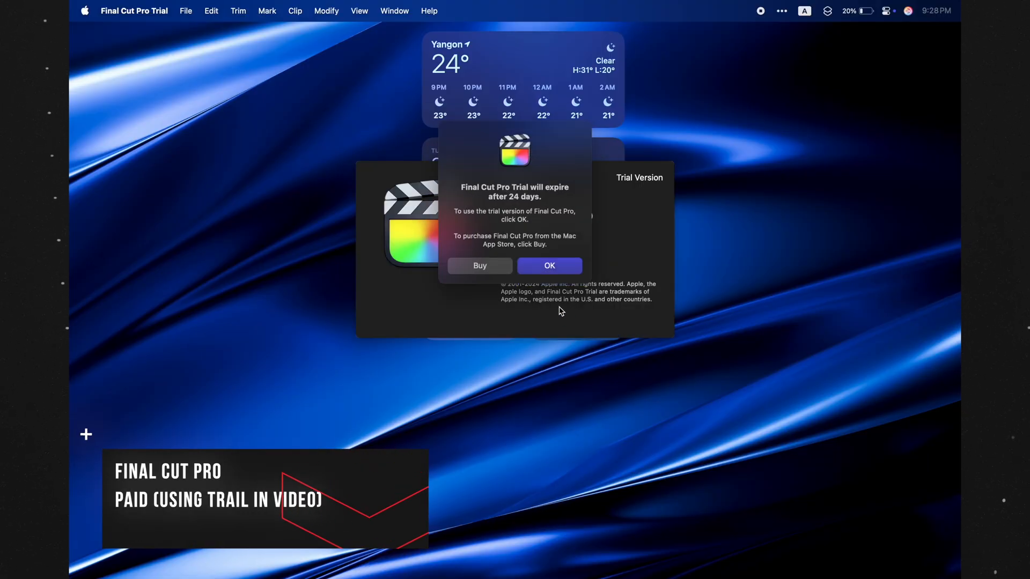
Accept the Final Cut Pro 24-day trial expiration notice with OK.
{"action": "left_click", "coordinate": [550, 265]}
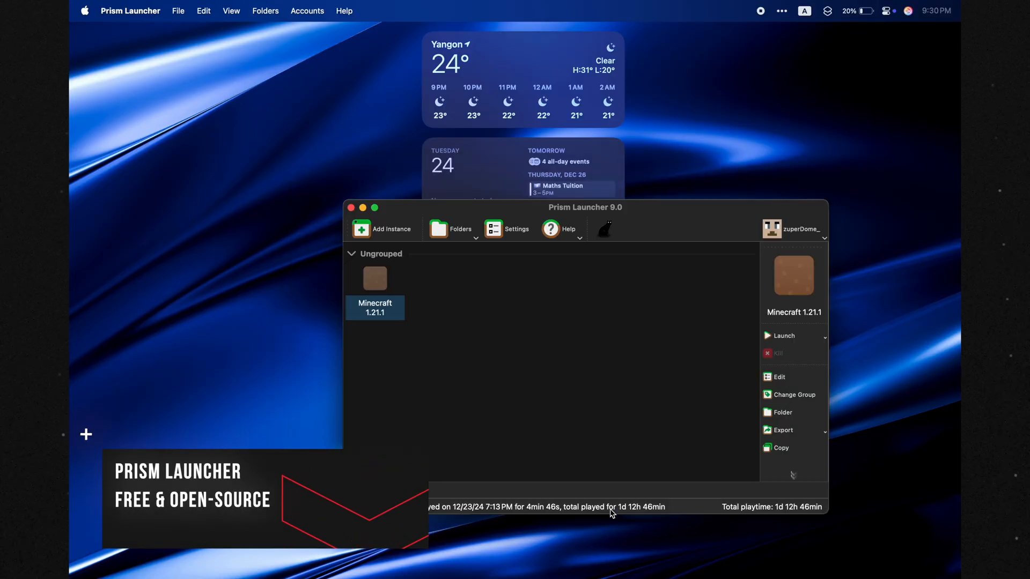
Show the Minecraft 1.21.1 instance, then scroll Prism Launcher's feature page to Get involved.
{"action": "left_click", "coordinate": [783, 336]}
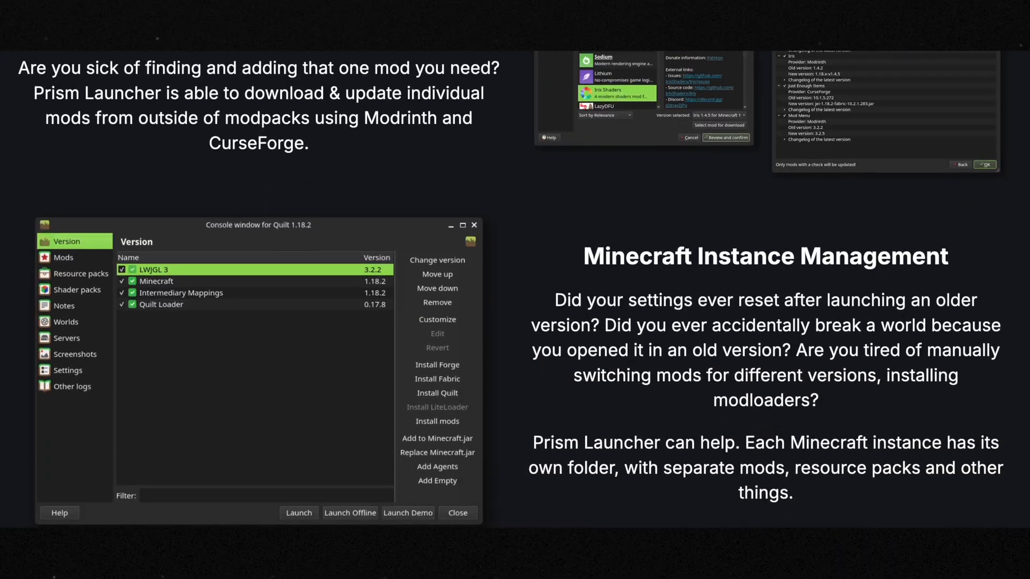
{"action": "scroll", "scroll_direction": "down", "scroll_amount": 3}
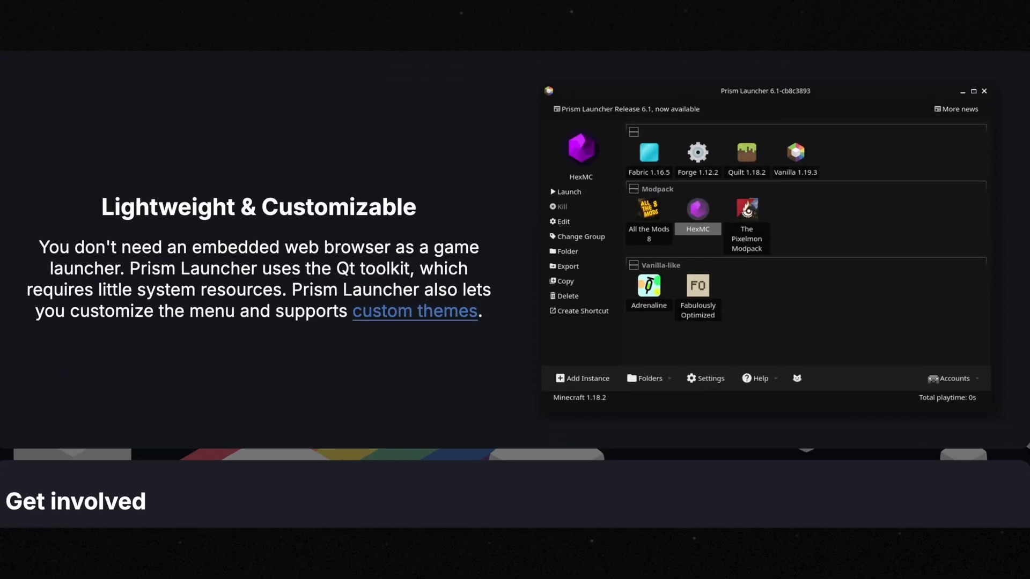
{"action": "scroll", "scroll_direction": "down", "scroll_amount": 3}
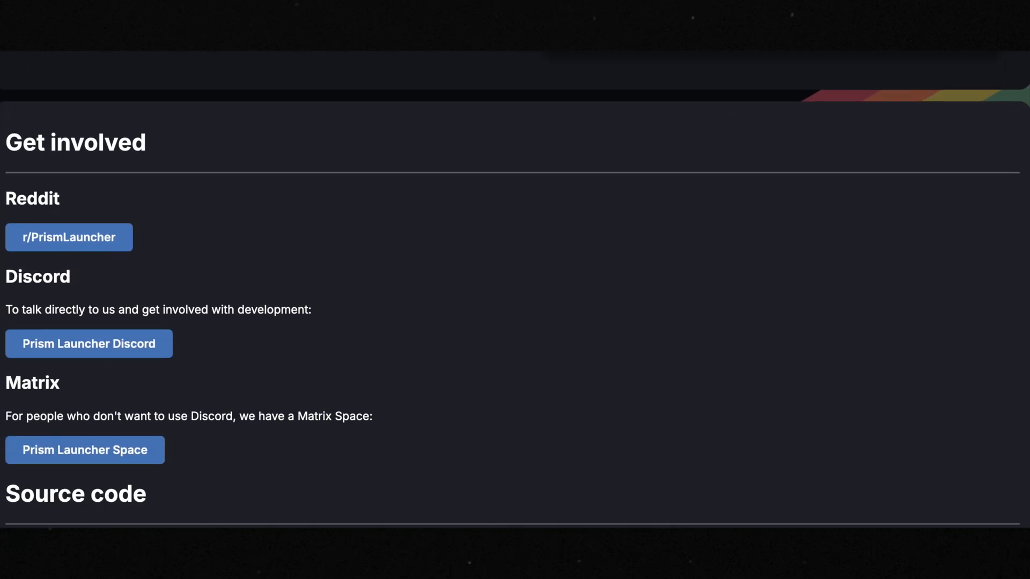